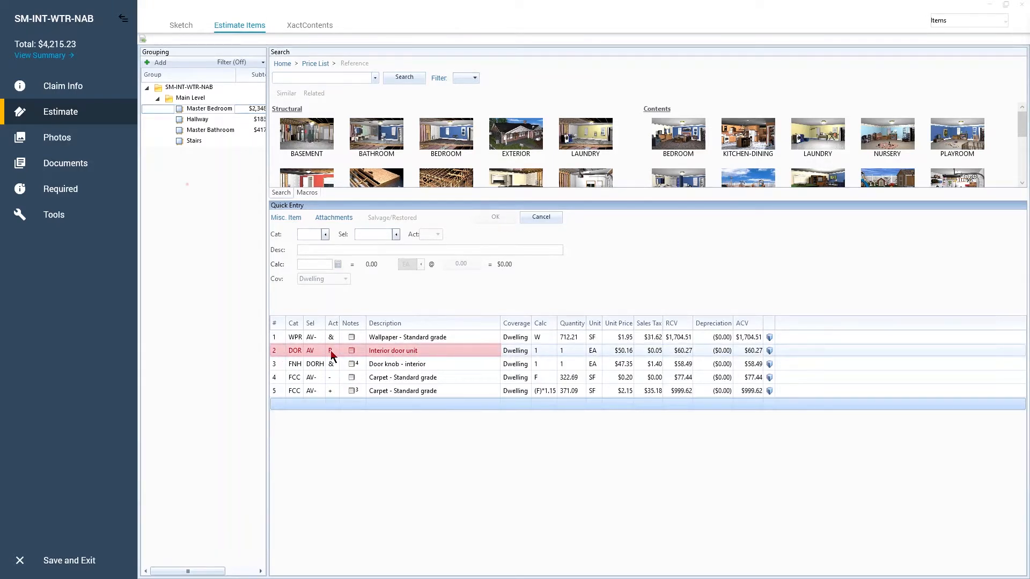
Step: Select the Interior door unit line item to load it into Quick Entry
{"action": "left_click", "coordinate": [393, 350]}
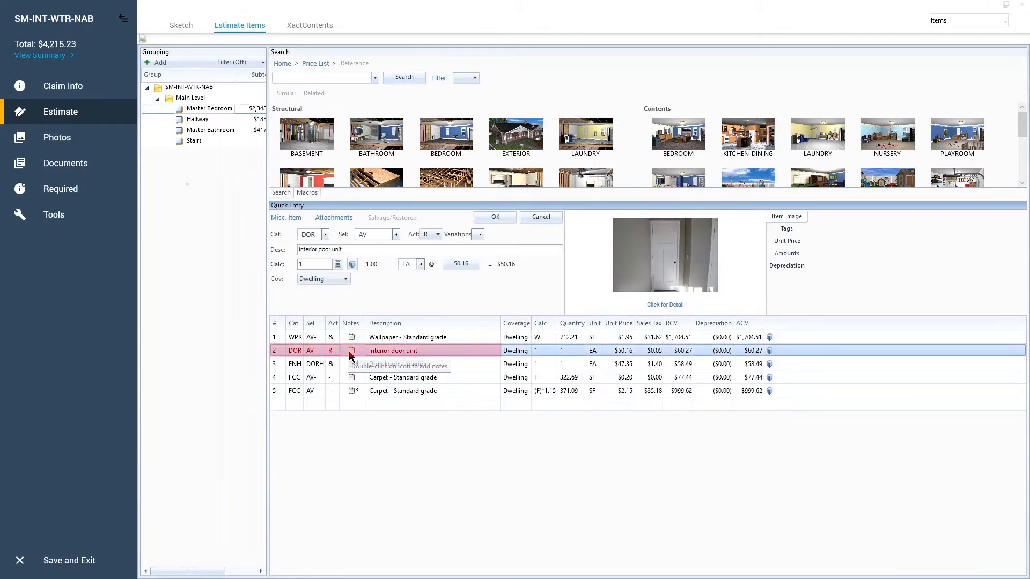
Step: Add an Image-type note to the interior door item and start loading picture files
{"action": "double_click", "coordinate": [352, 350]}
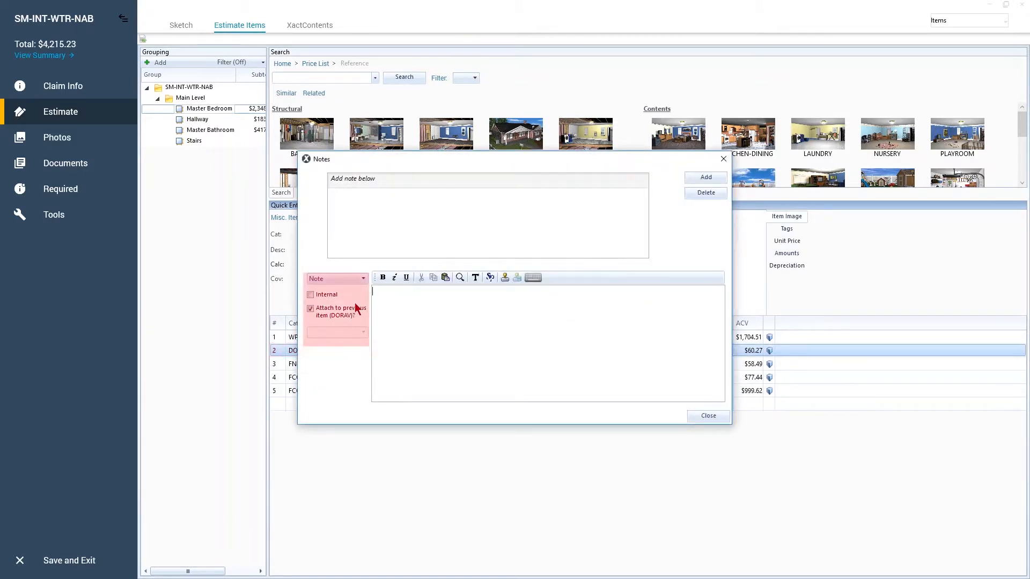
{"action": "left_click", "coordinate": [334, 279]}
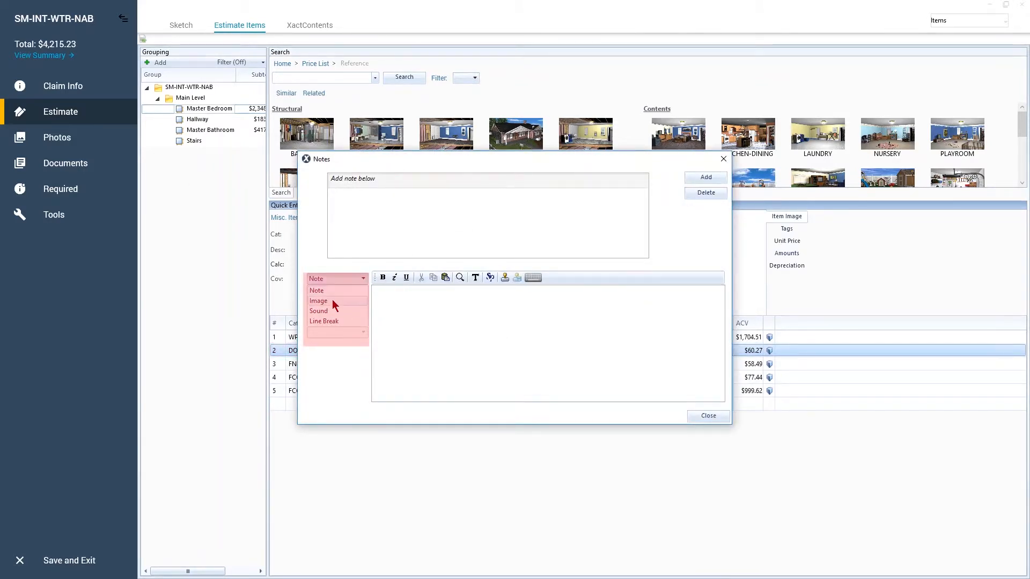
{"action": "left_click", "coordinate": [317, 301]}
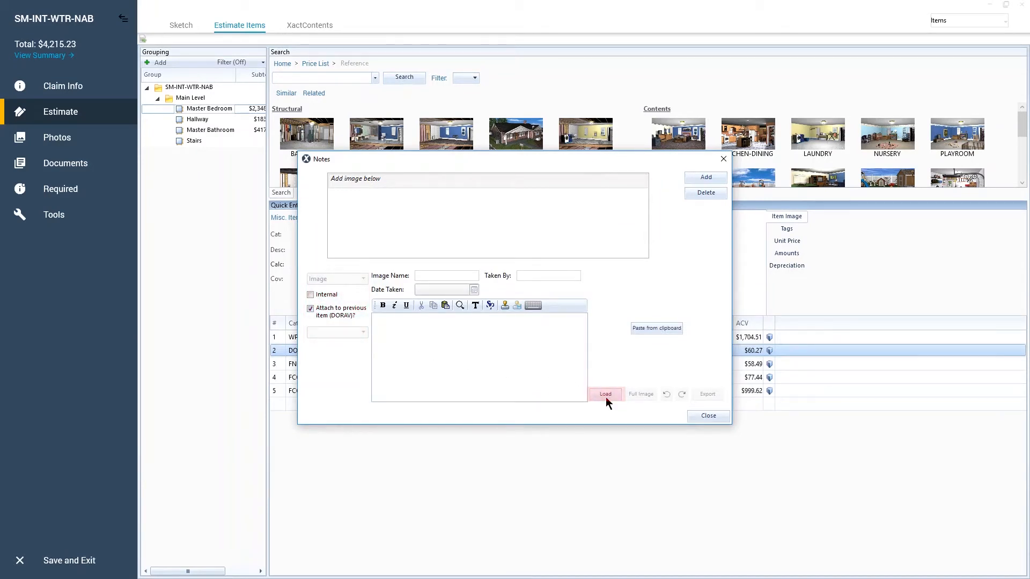
{"action": "left_click", "coordinate": [605, 395]}
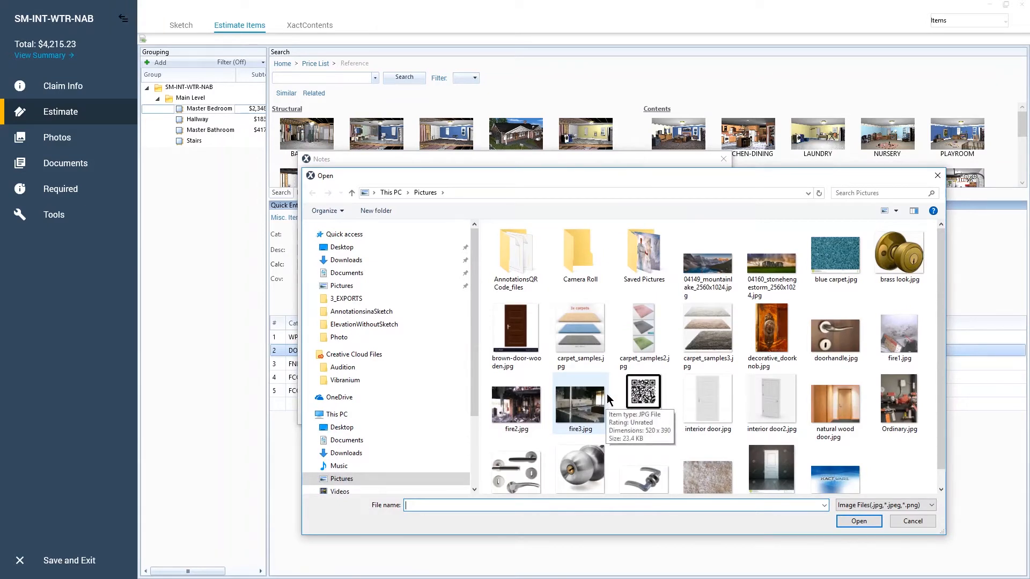
Step: Attach the five door pictures as image notes, brown-door-wooden through white door
{"action": "left_click", "coordinate": [516, 326]}
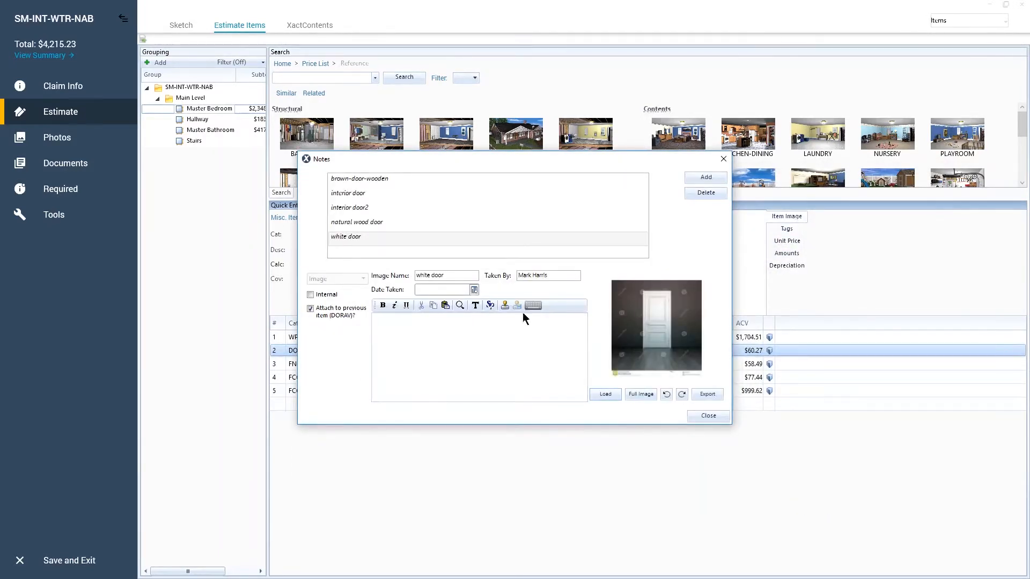
Step: Review the brown-door-wooden note's details and close the Notes window
{"action": "left_click", "coordinate": [359, 180]}
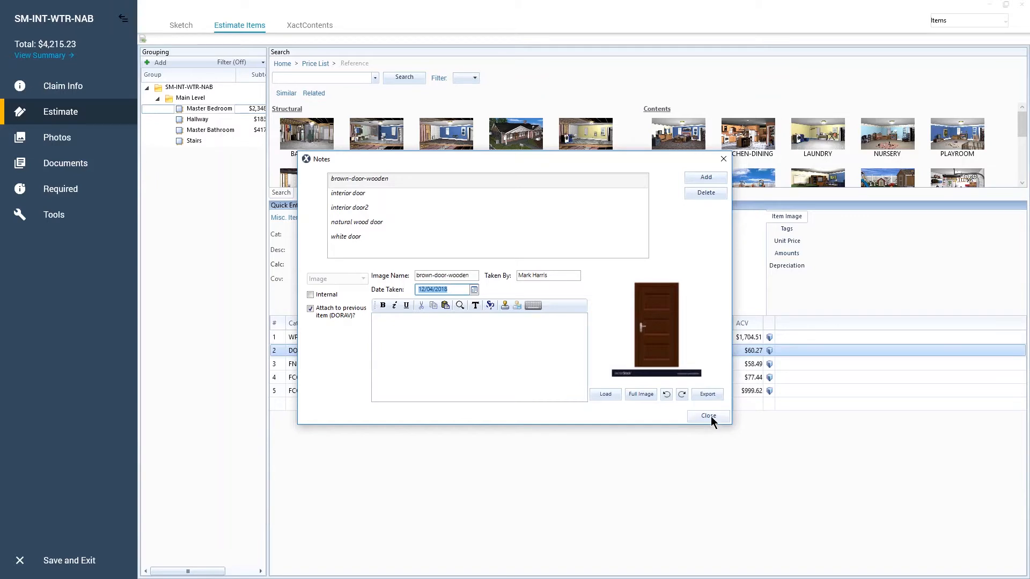
{"action": "left_click", "coordinate": [708, 416]}
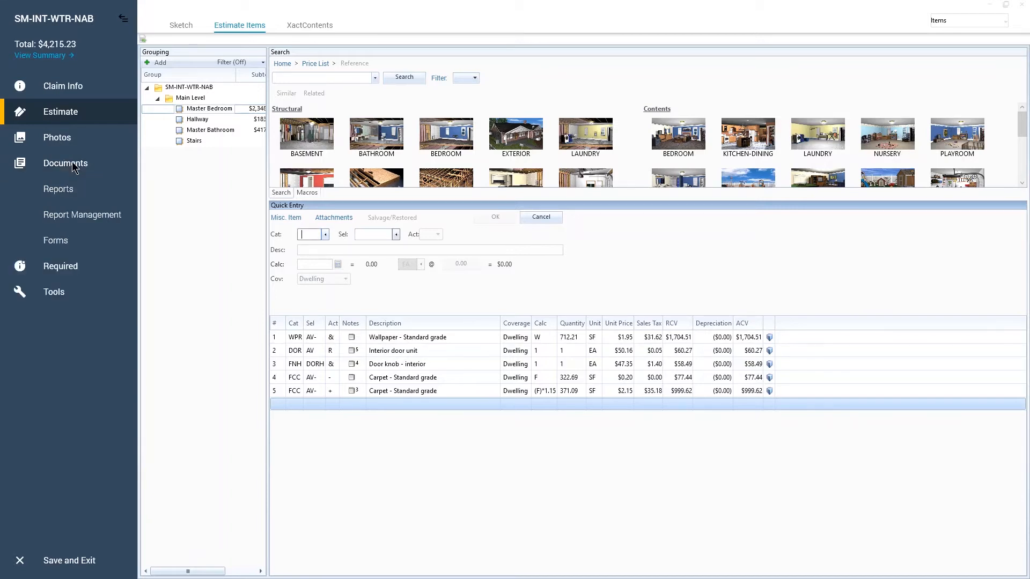
Step: Show the Final Draft report's Images settings with four images per page in landscape
{"action": "left_click", "coordinate": [58, 190]}
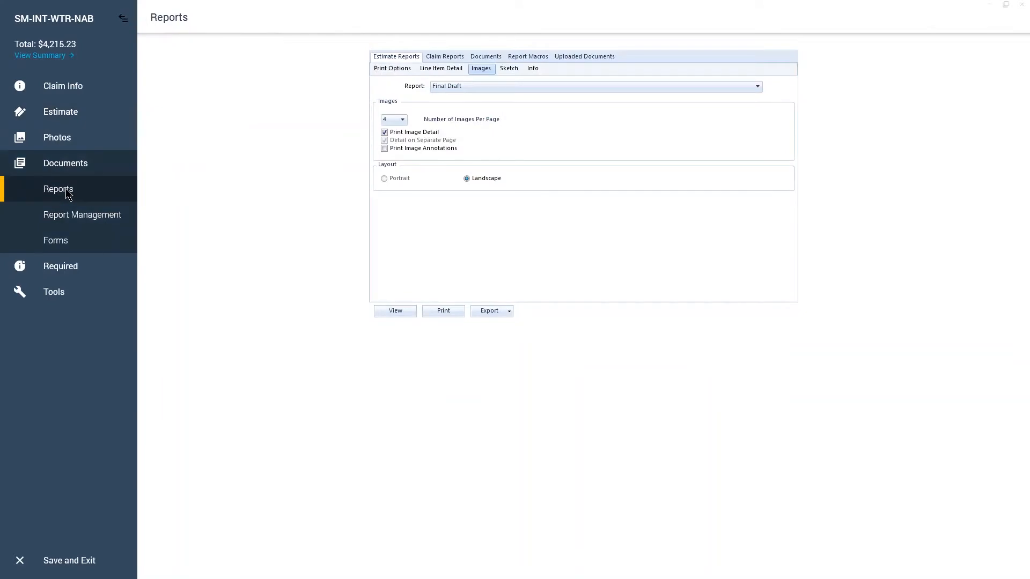
{"action": "mouse_move", "coordinate": [432, 114]}
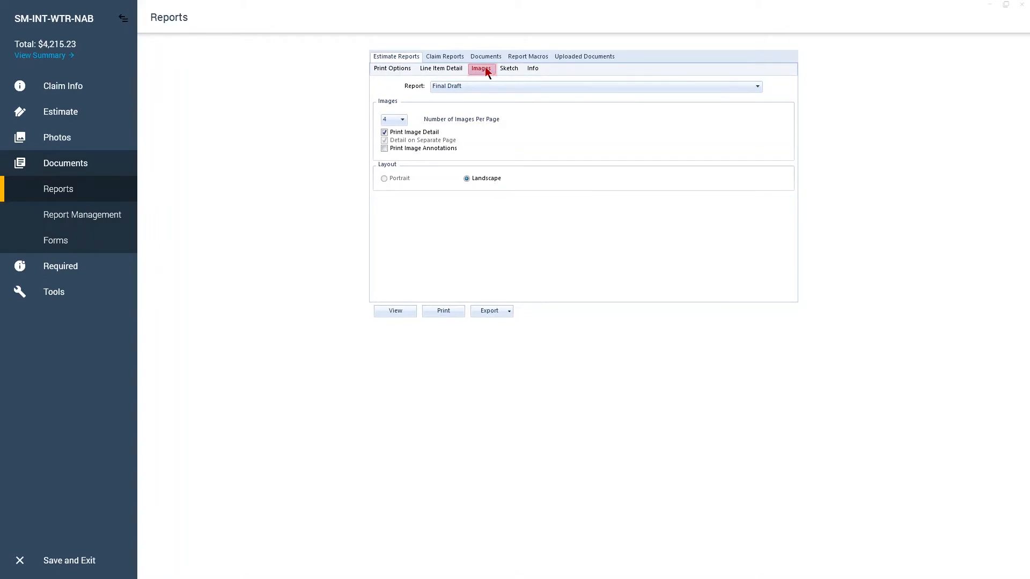
{"action": "mouse_move", "coordinate": [477, 85]}
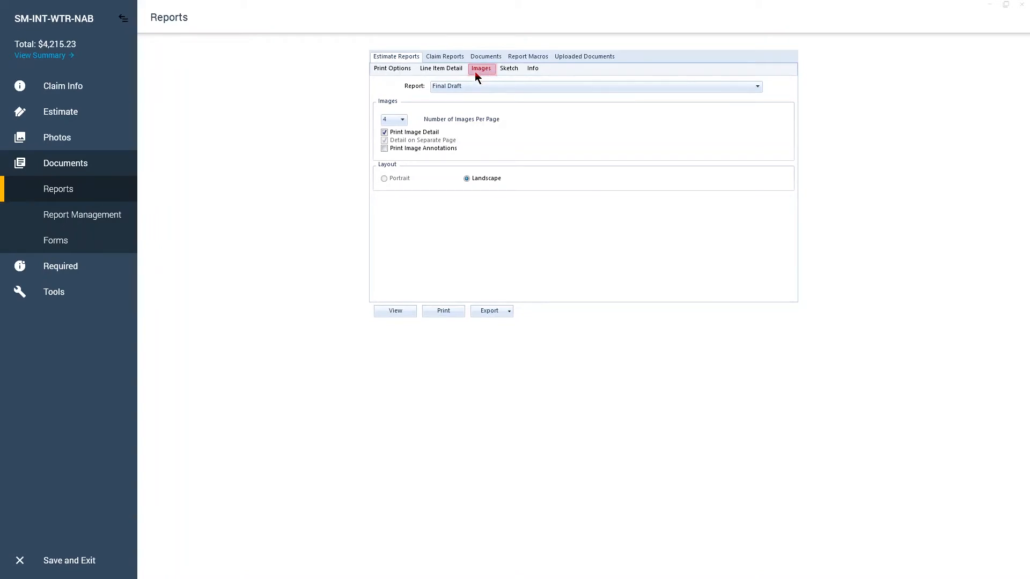
{"action": "left_click", "coordinate": [401, 119]}
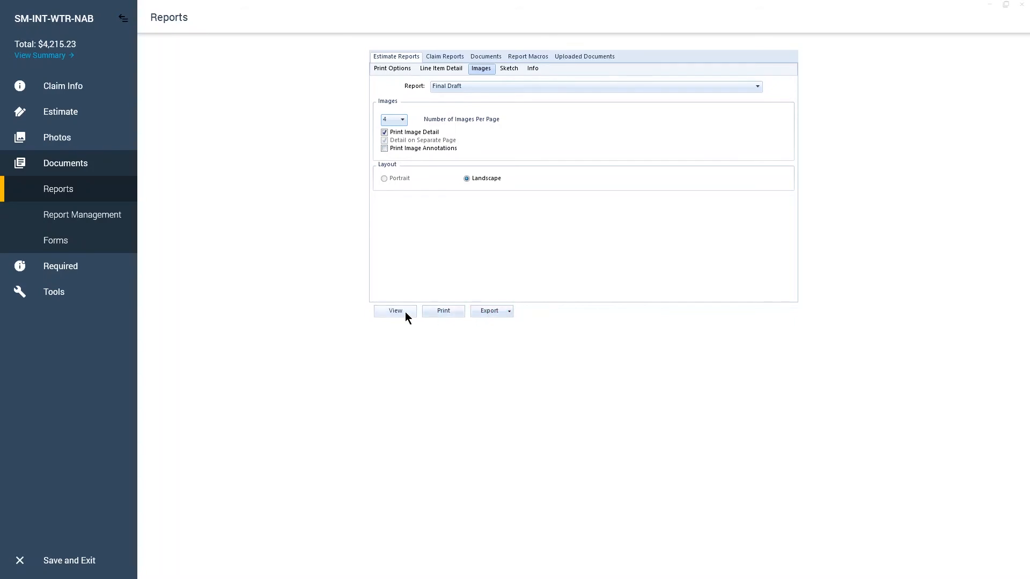
Step: Preview the Final Draft report and reach the page showing four door images
{"action": "left_click", "coordinate": [394, 311]}
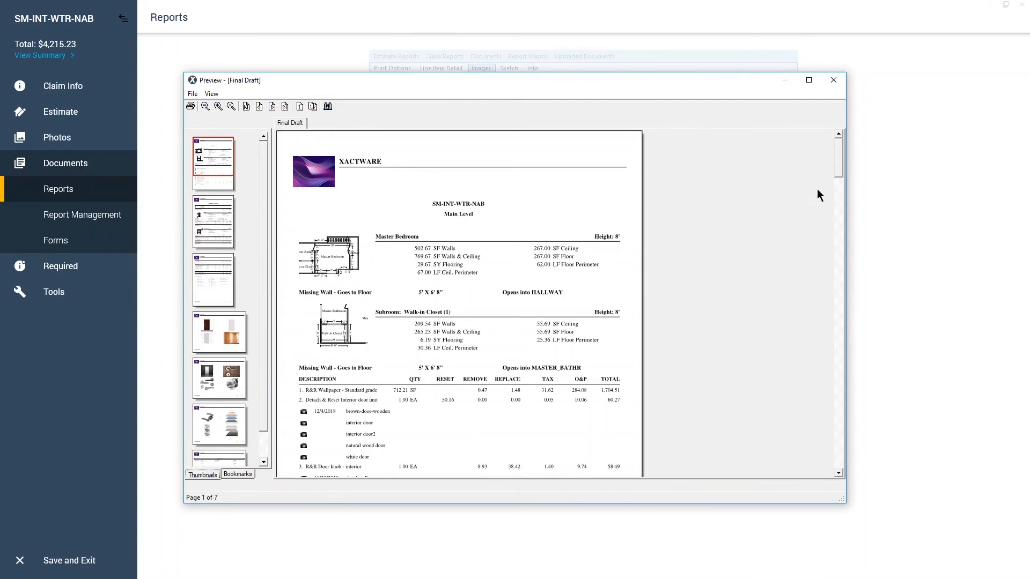
{"action": "scroll", "scroll_direction": "down", "scroll_amount": 3}
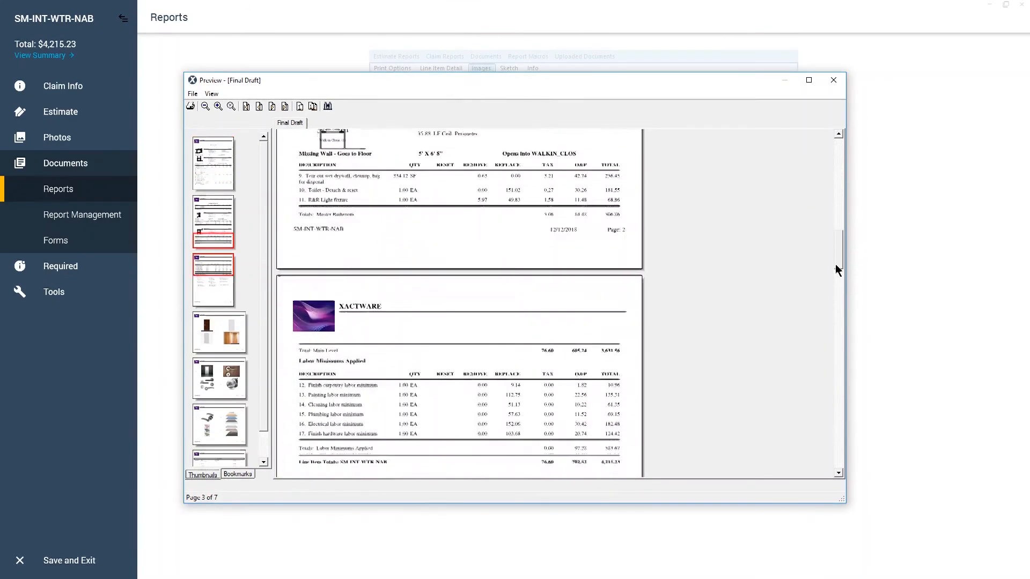
{"action": "scroll", "scroll_direction": "down", "scroll_amount": 3}
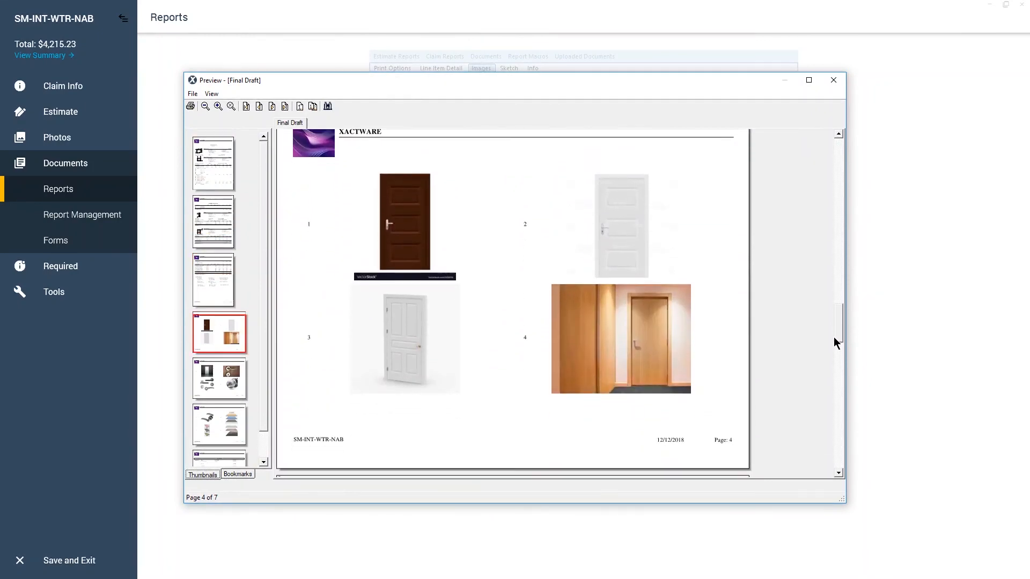